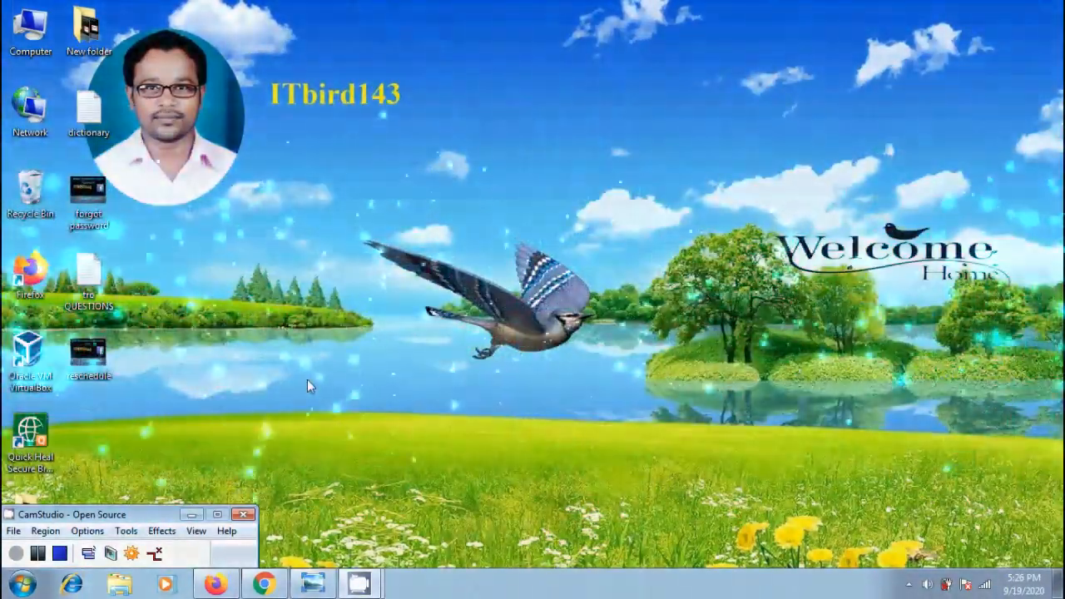
# - Launch Firefox from the desktop shortcut to reach Facebook
pyautogui.doubleClick(90, 350)
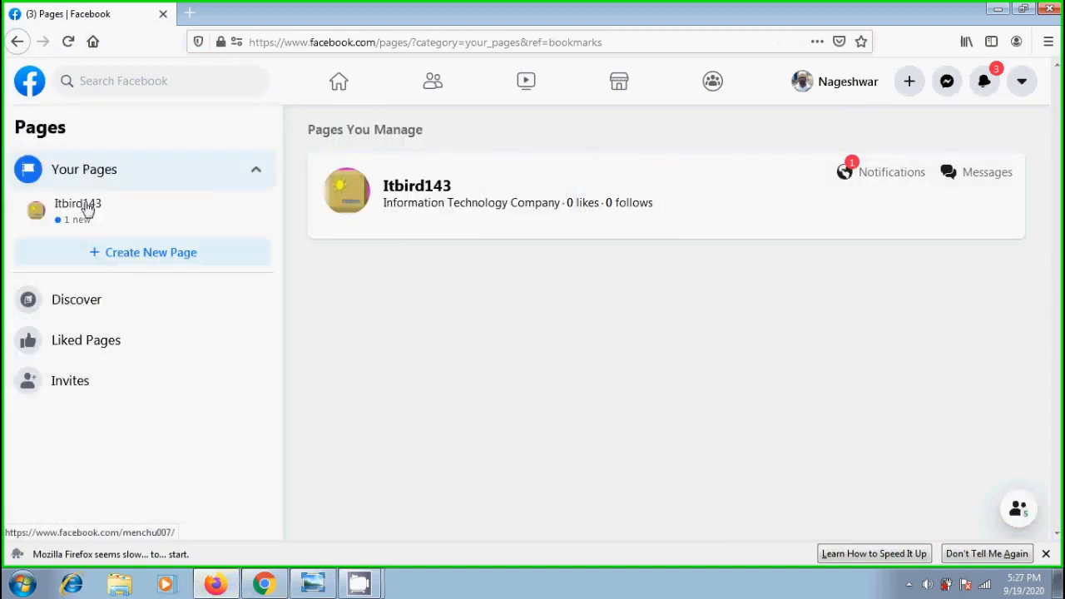
# - Show the Itbird143 Page's Scheduled Posts list inside Publishing Tools
pyautogui.click(416, 187)
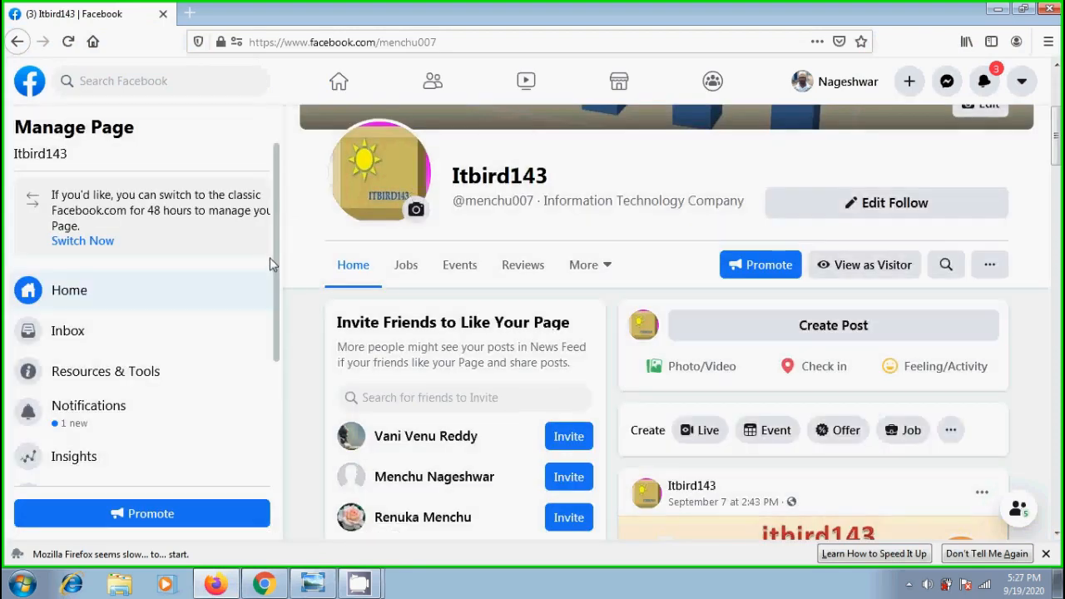
pyautogui.scroll(-3)
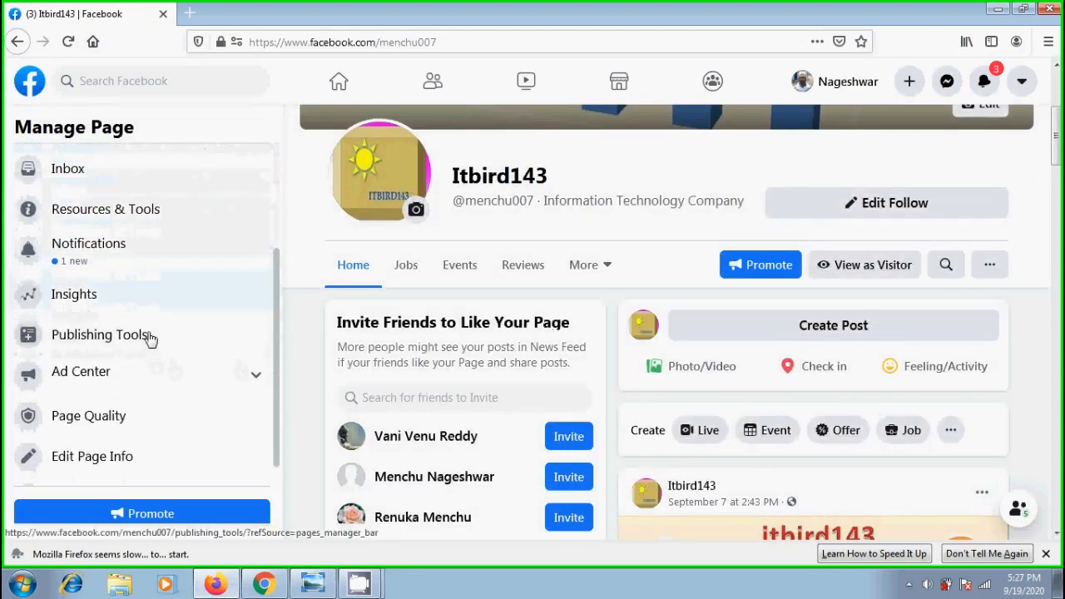
pyautogui.click(99, 335)
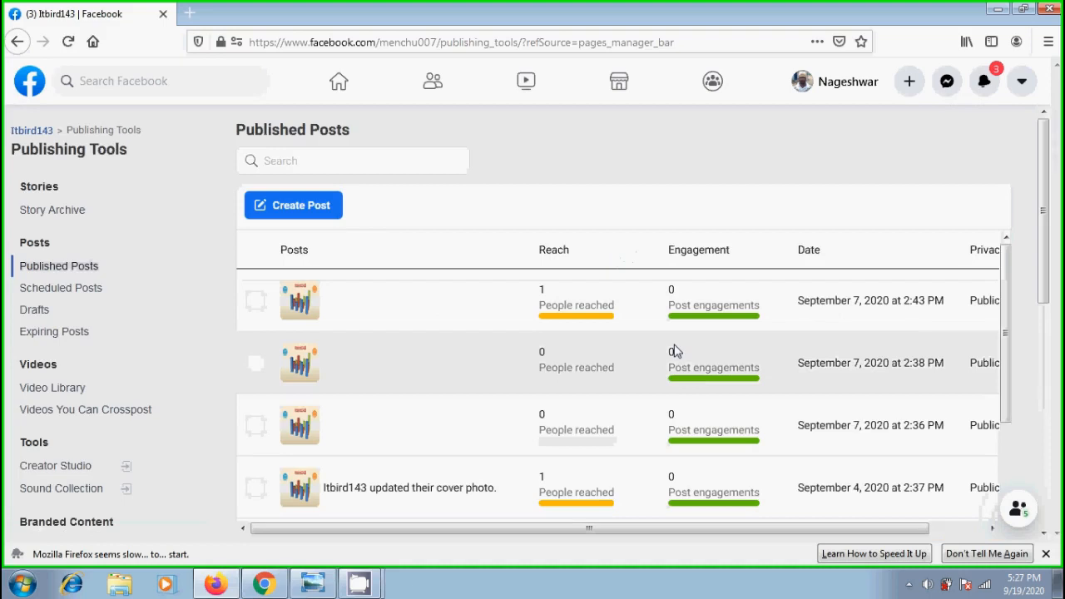
pyautogui.click(60, 287)
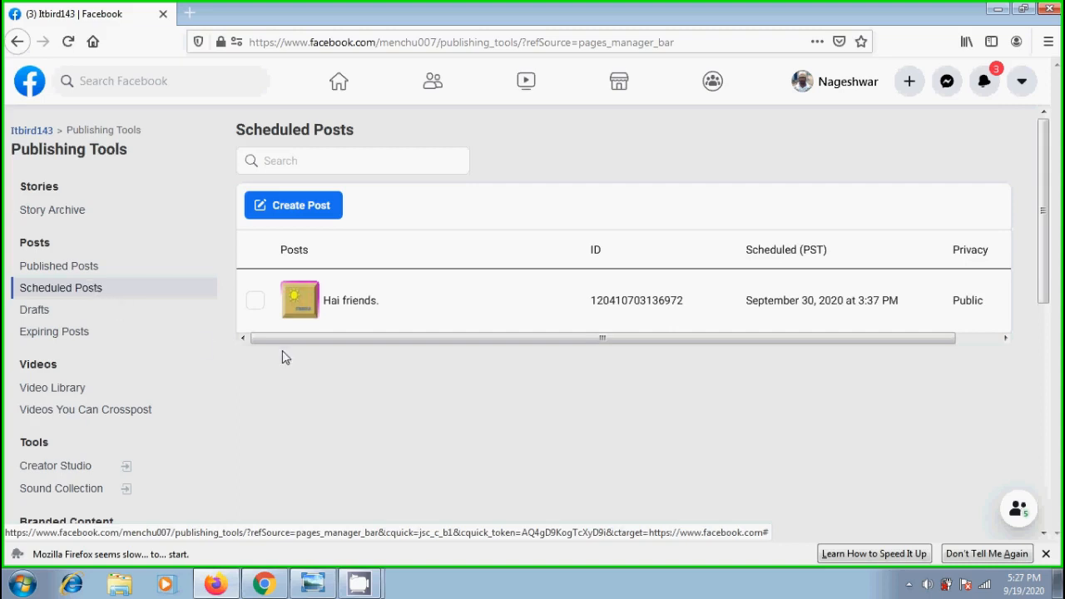
# - Edit the 'Hai friends.' scheduled post to read 'Hai friends. Welcome back.' and save it
pyautogui.click(350, 299)
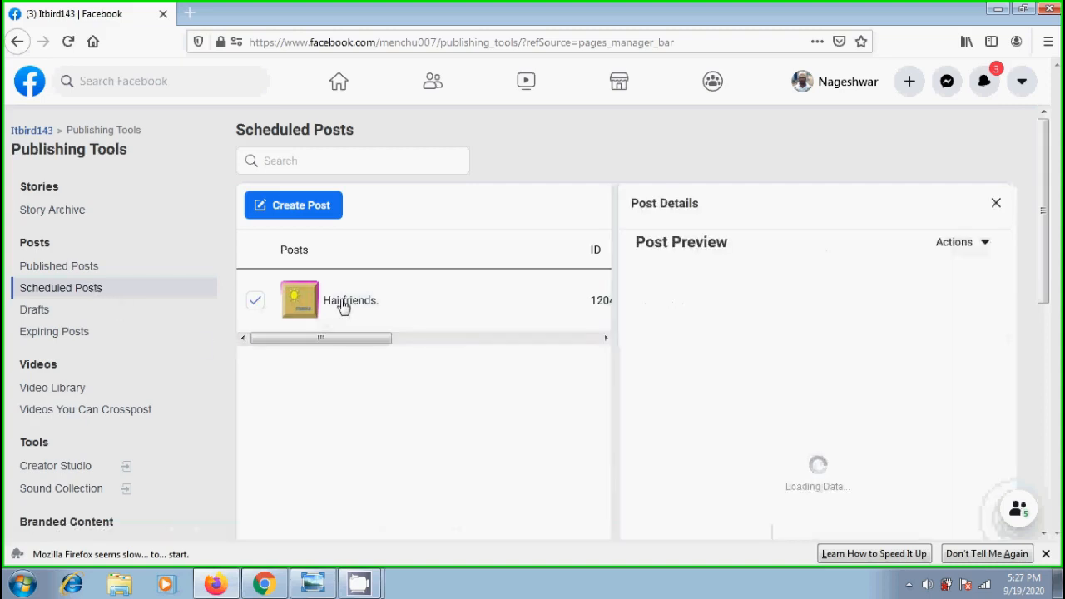
pyautogui.click(350, 300)
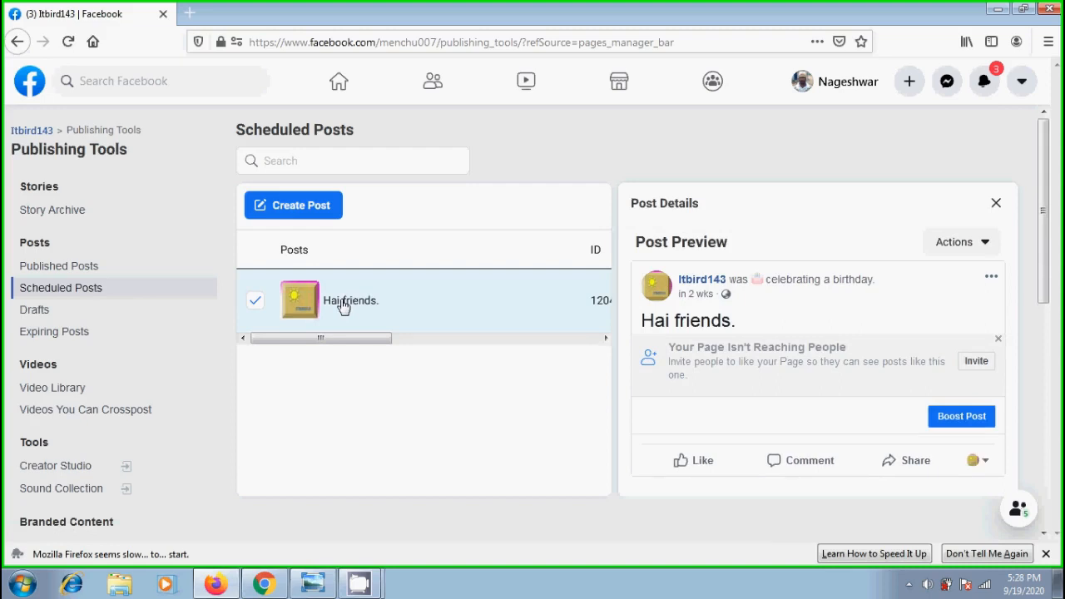
pyautogui.moveTo(381, 308)
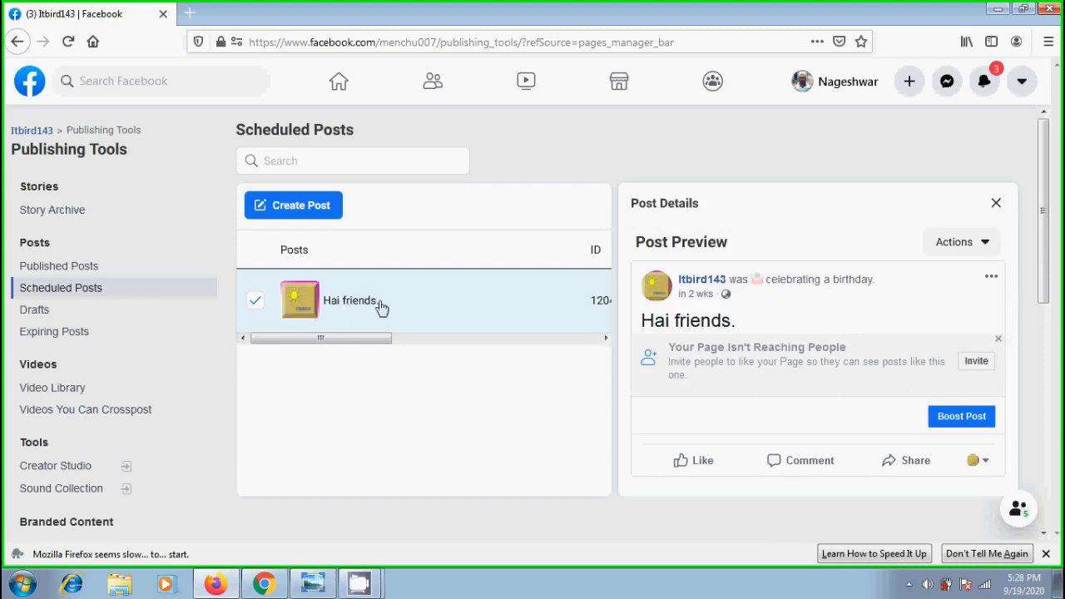
pyautogui.click(992, 276)
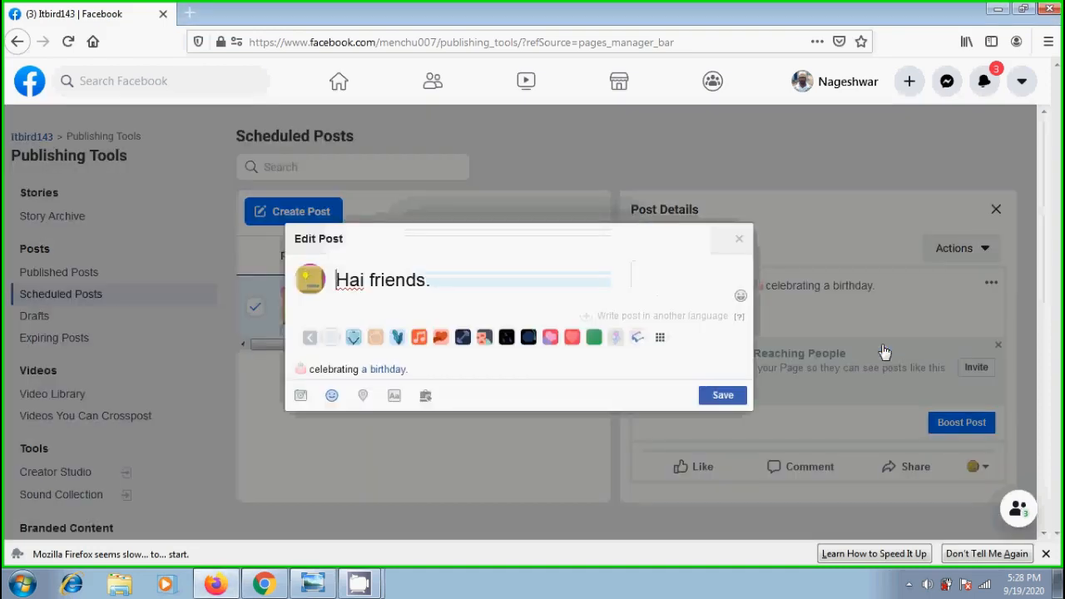
pyautogui.write('Welcome back.')
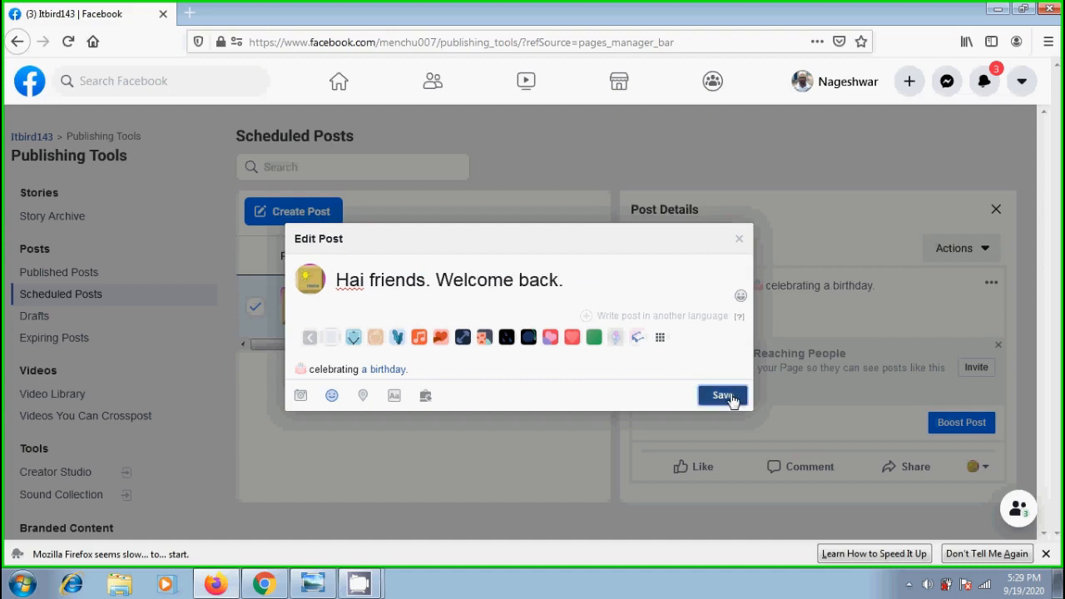
pyautogui.click(721, 396)
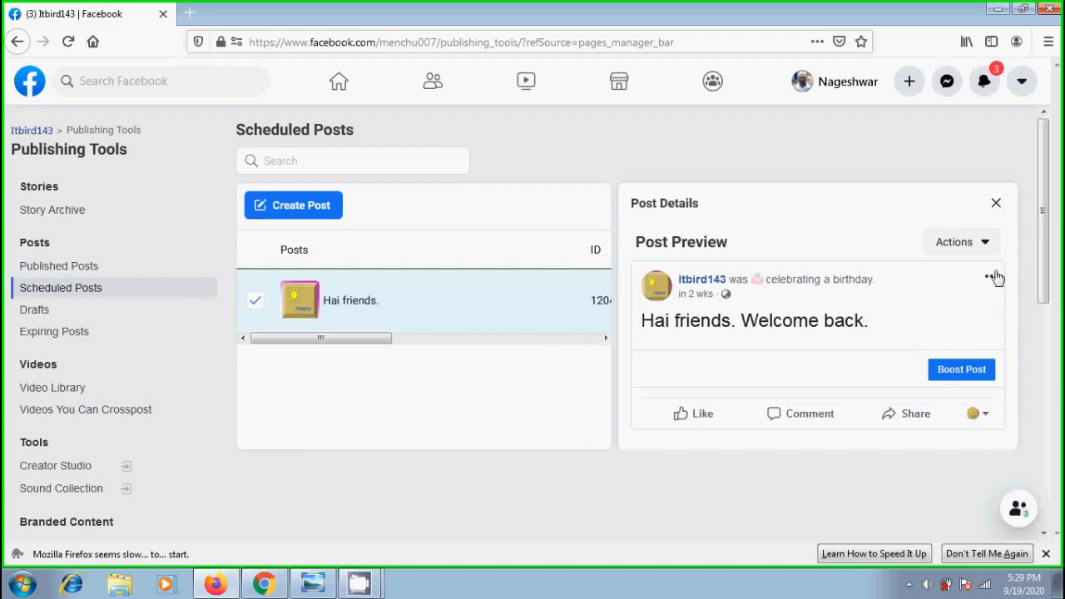
pyautogui.click(992, 277)
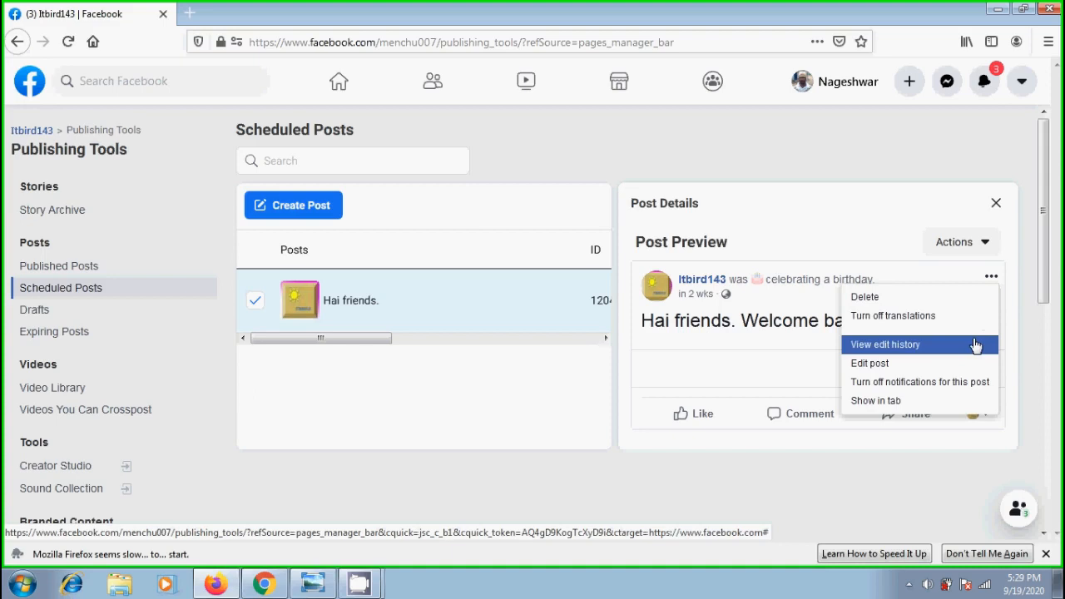
pyautogui.moveTo(918, 382)
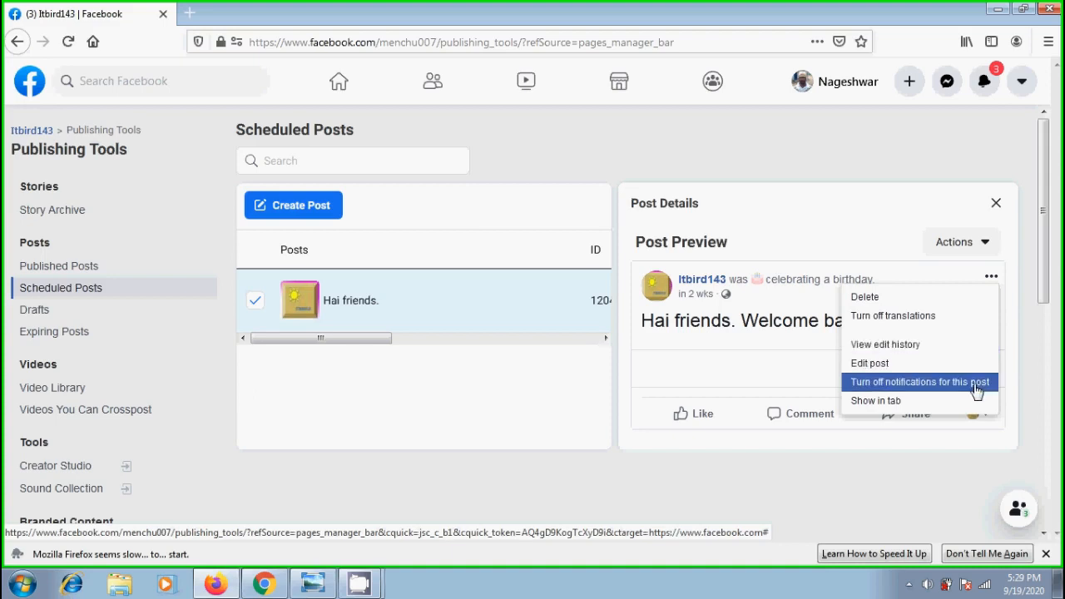
pyautogui.moveTo(979, 393)
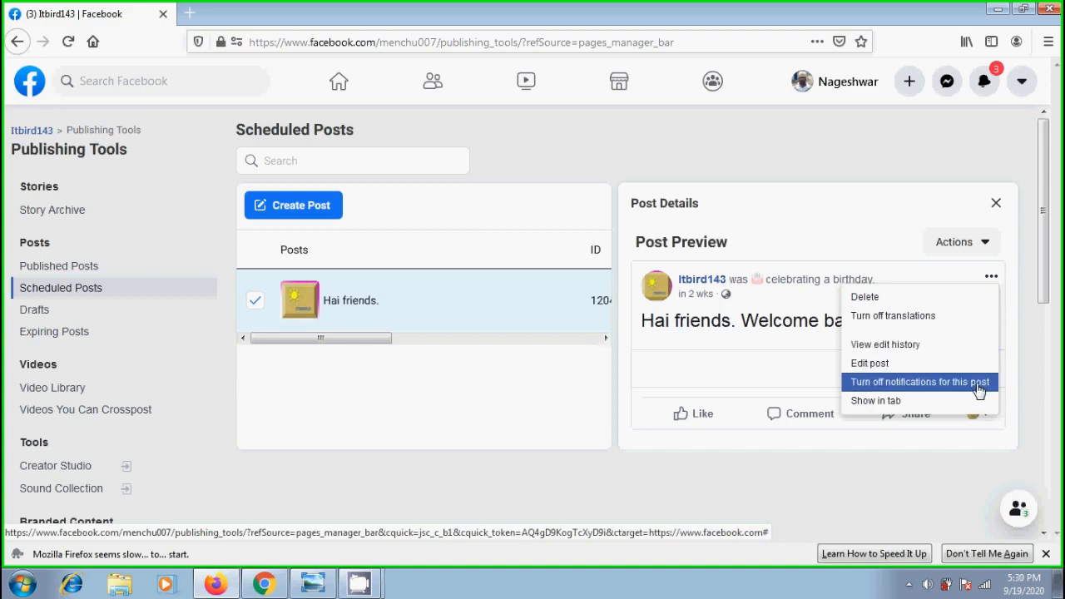
pyautogui.click(919, 381)
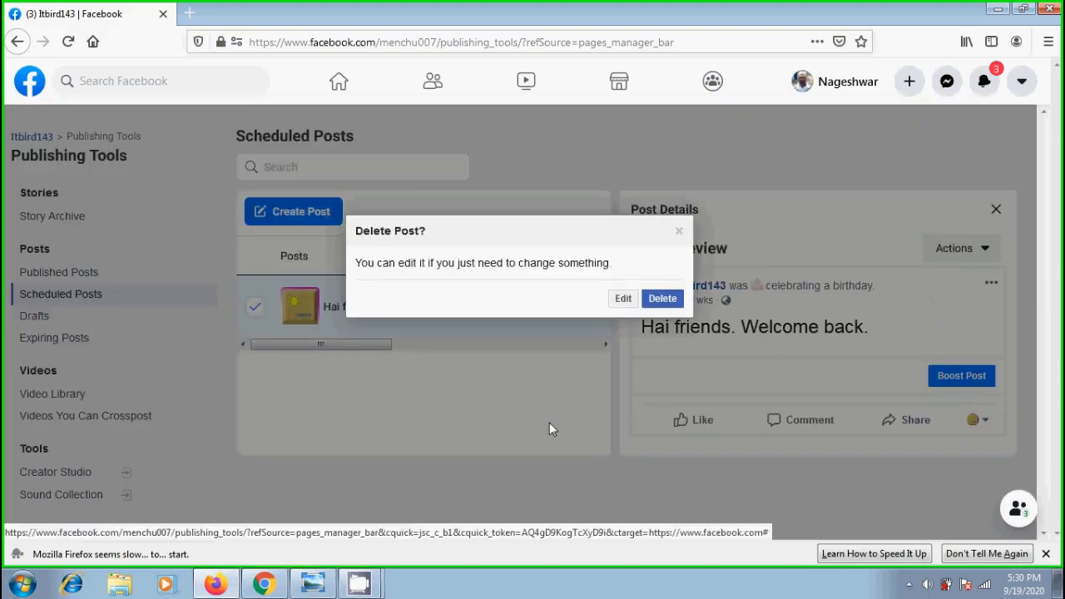
pyautogui.moveTo(419, 290)
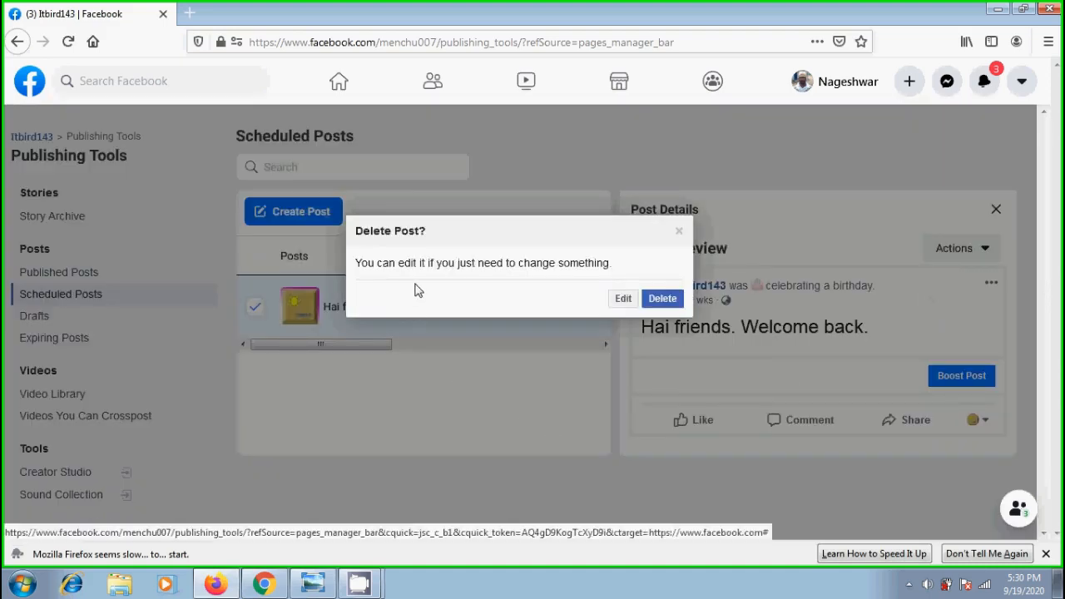
pyautogui.moveTo(566, 285)
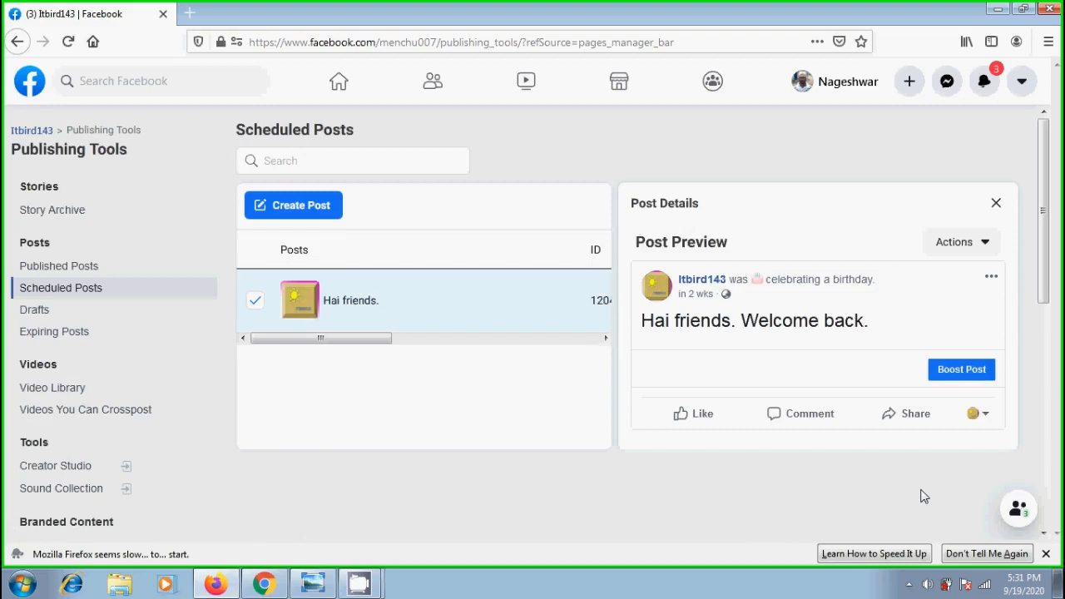
# - Reschedule the post via Actions to publish on 9/28/2020 at 5:31 PM
pyautogui.click(962, 242)
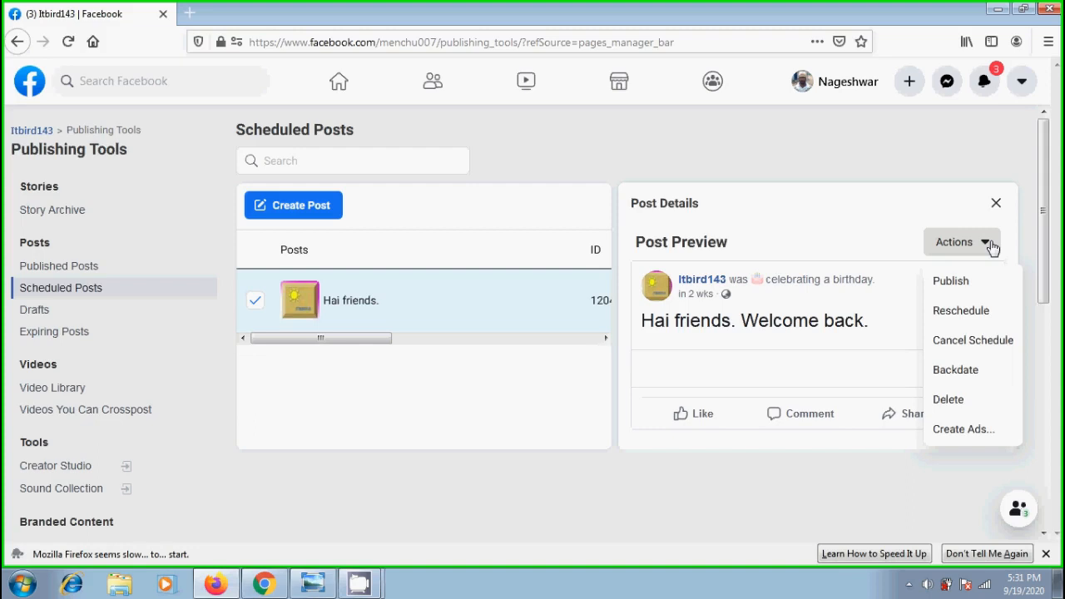
pyautogui.click(960, 310)
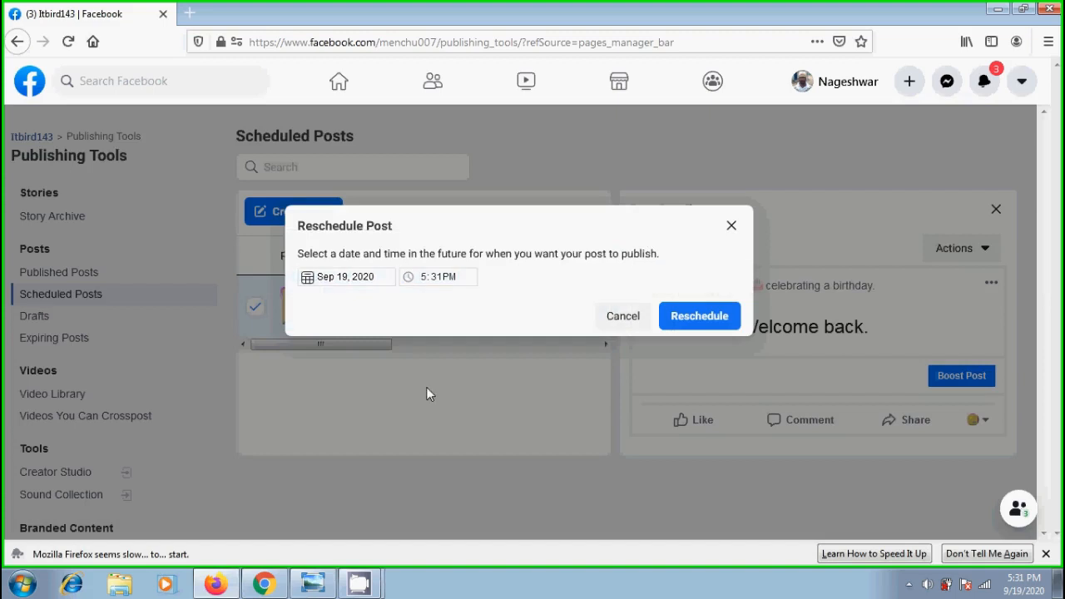
pyautogui.click(346, 277)
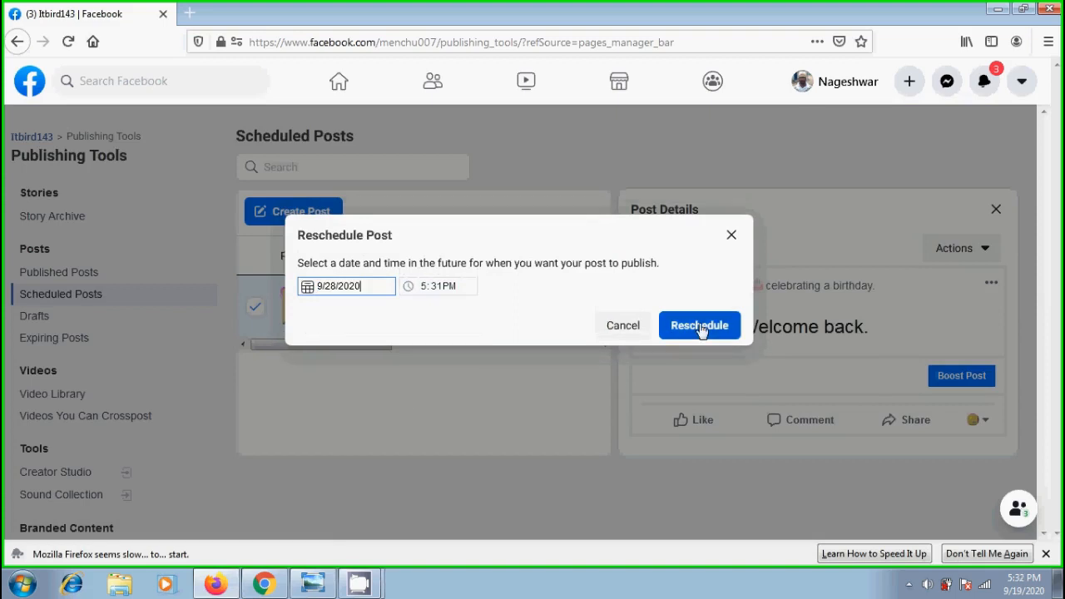
pyautogui.click(700, 324)
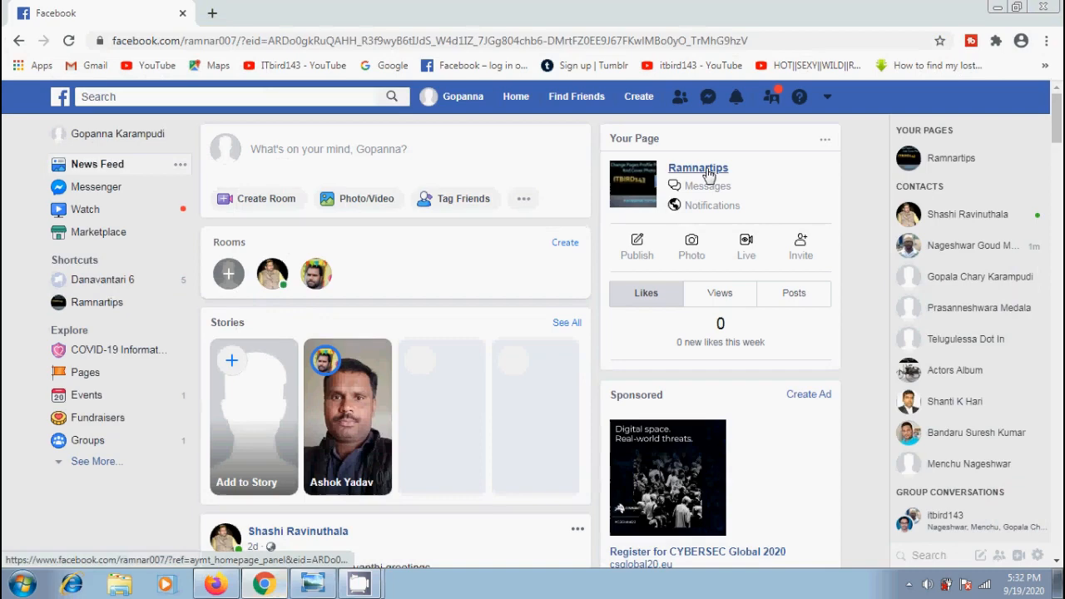
# - Show the Ramnartips Page's scheduled posts and preview the Monsoon Vacation post
pyautogui.click(697, 166)
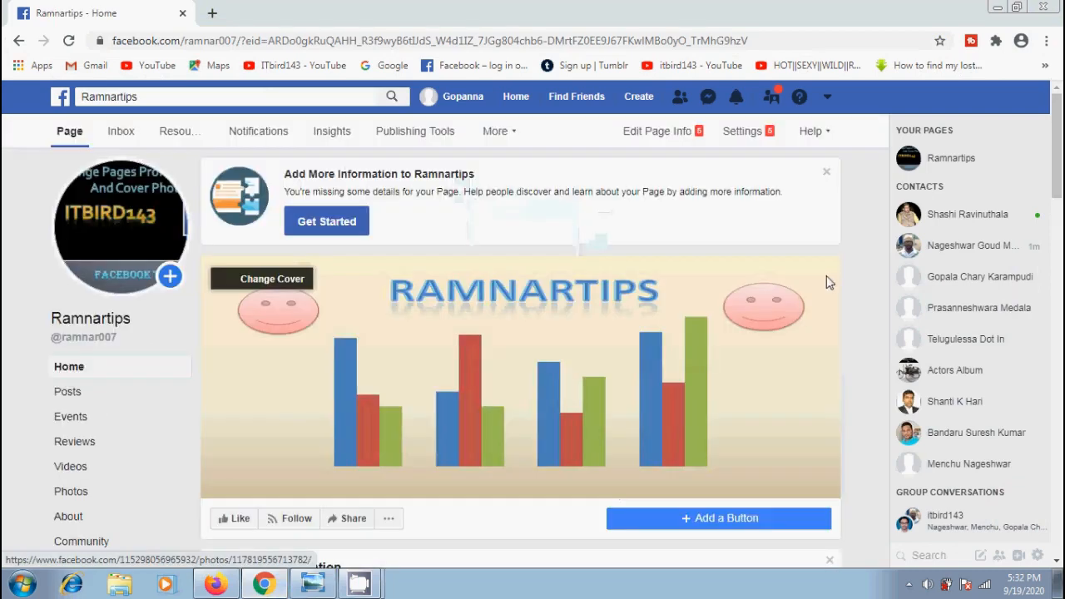
pyautogui.click(413, 129)
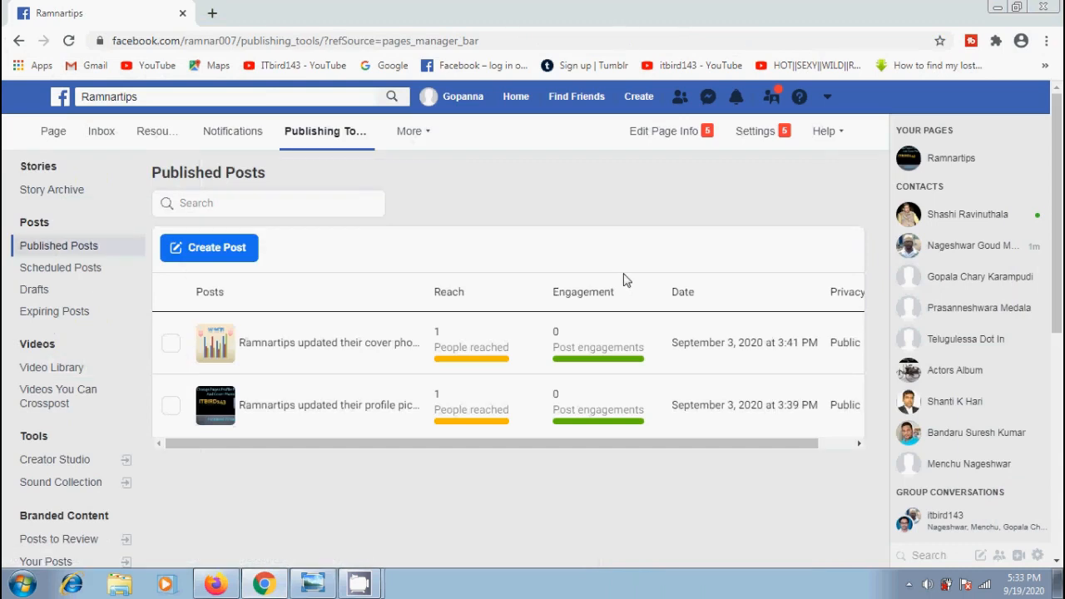
pyautogui.click(60, 266)
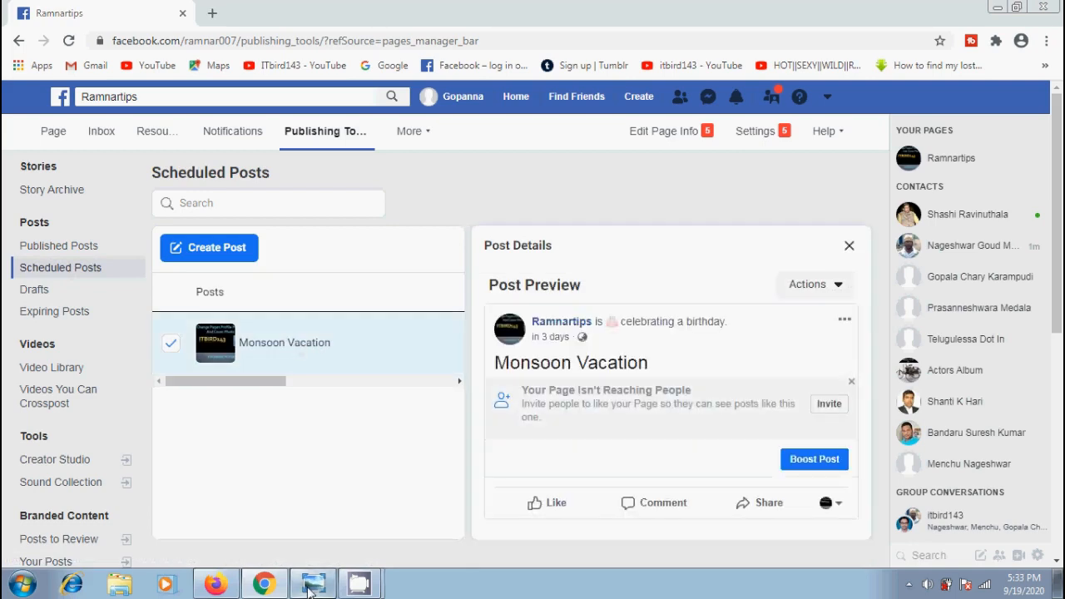
pyautogui.click(313, 582)
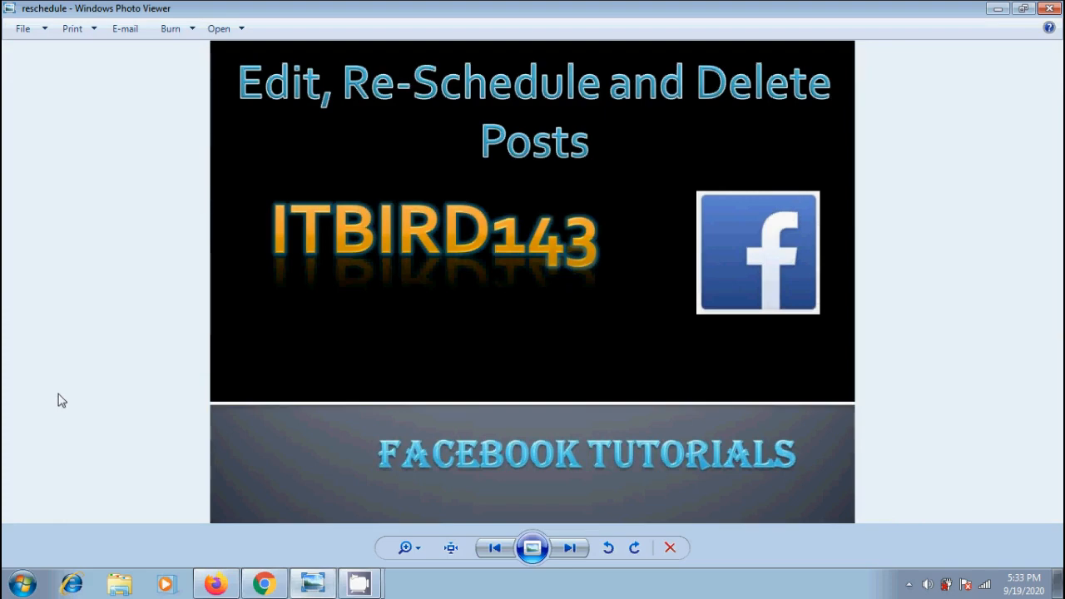
pyautogui.moveTo(992, 276)
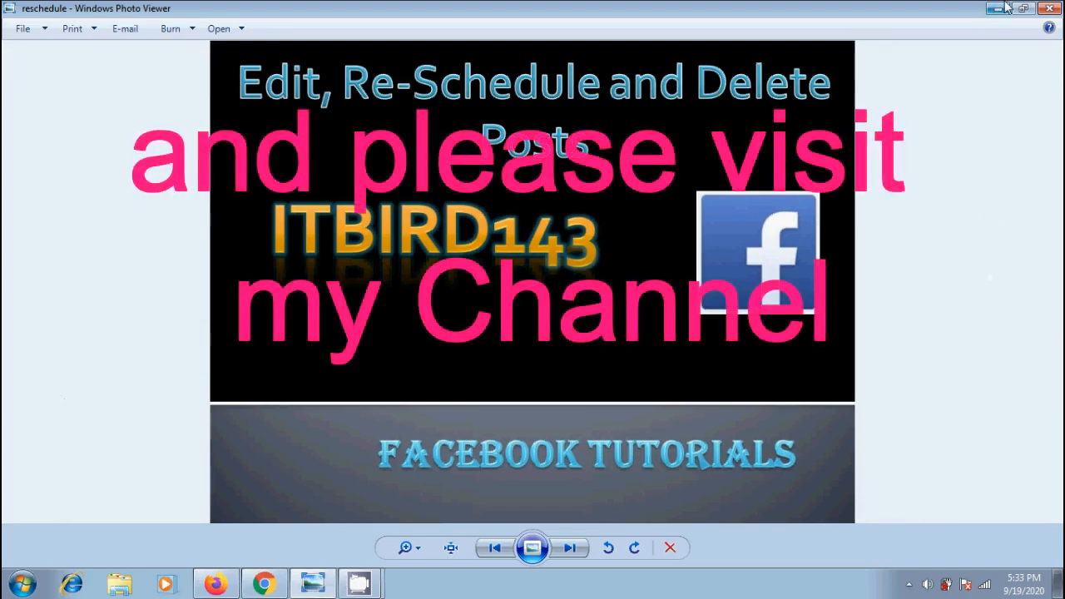
# - Close the tutorial title image in Windows Photo Viewer, returning to the desktop
pyautogui.click(1049, 9)
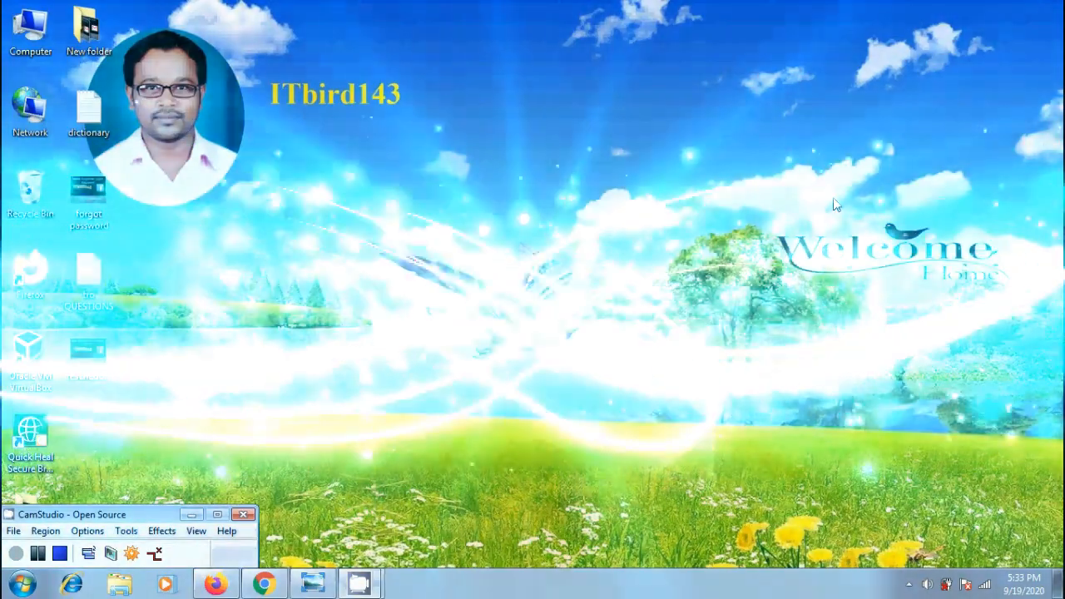